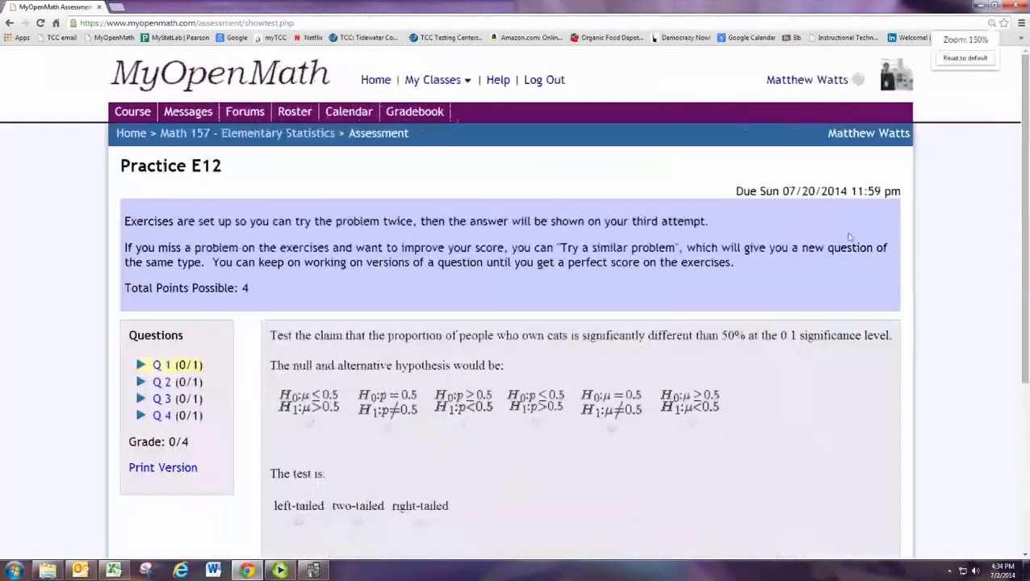
# Scroll down to read the cat-ownership proportion question before choosing hypotheses.
pyautogui.scroll(-3)
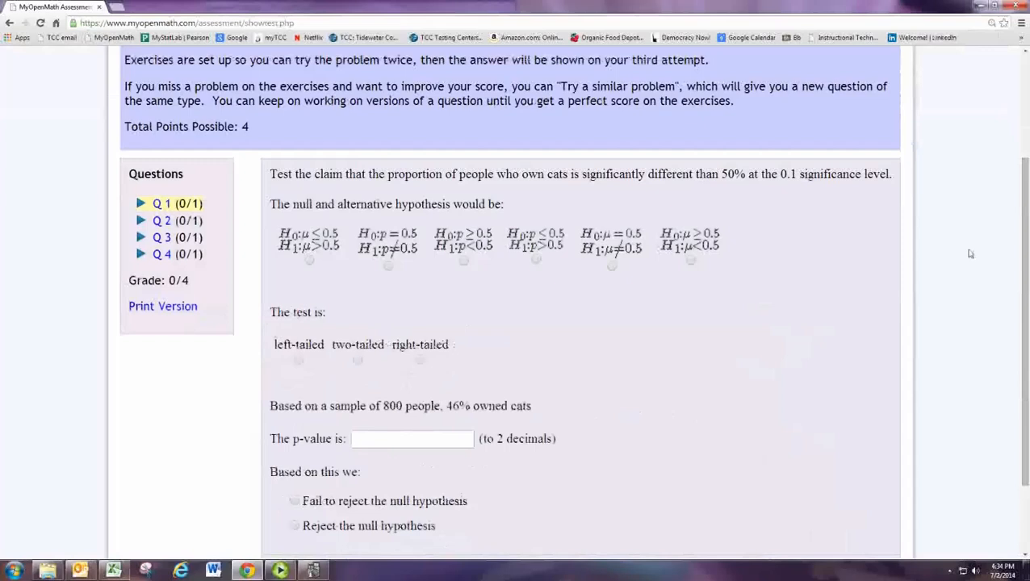
pyautogui.moveTo(963, 253)
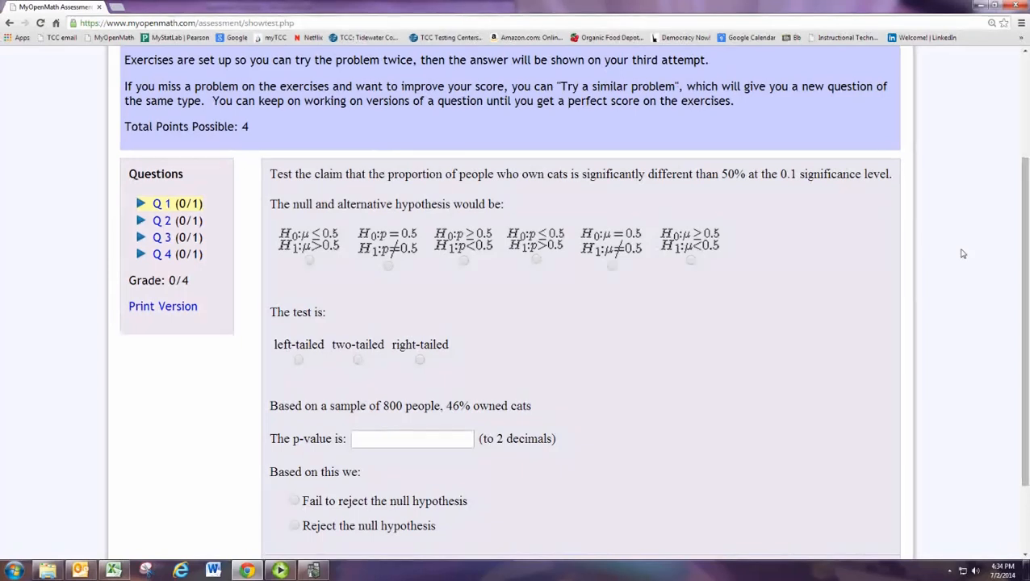
pyautogui.moveTo(391, 276)
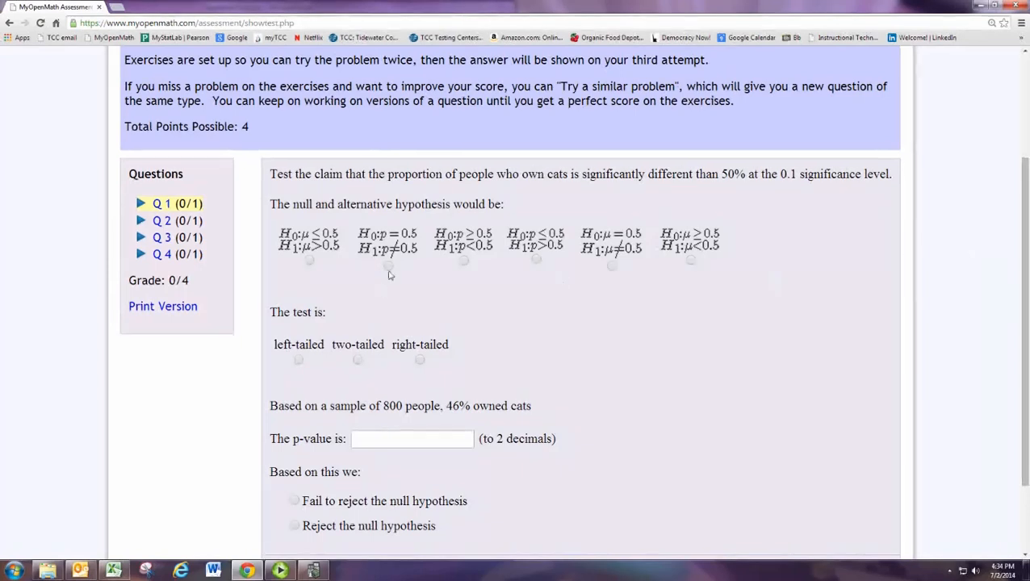
pyautogui.moveTo(544, 264)
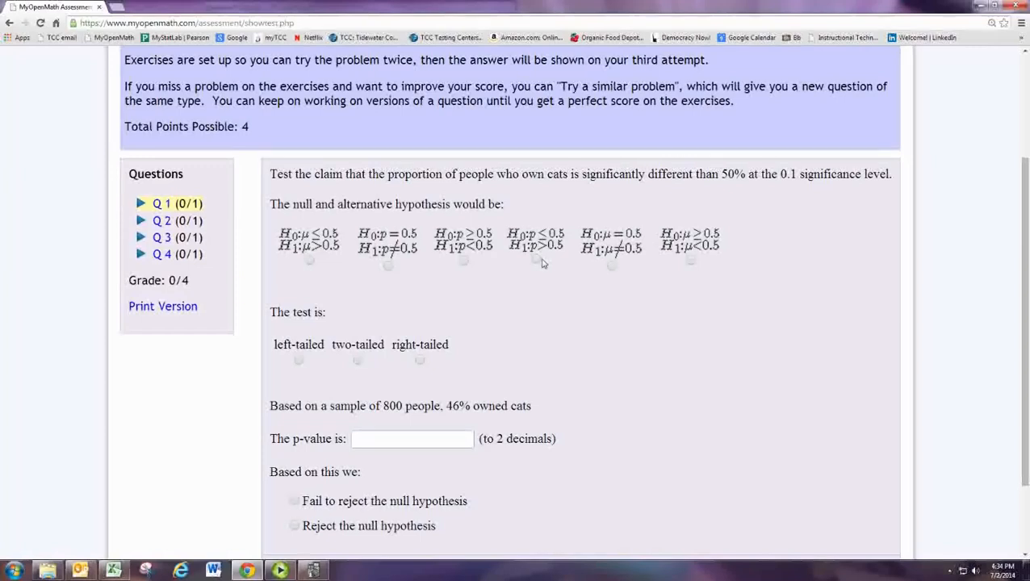
pyautogui.moveTo(567, 181)
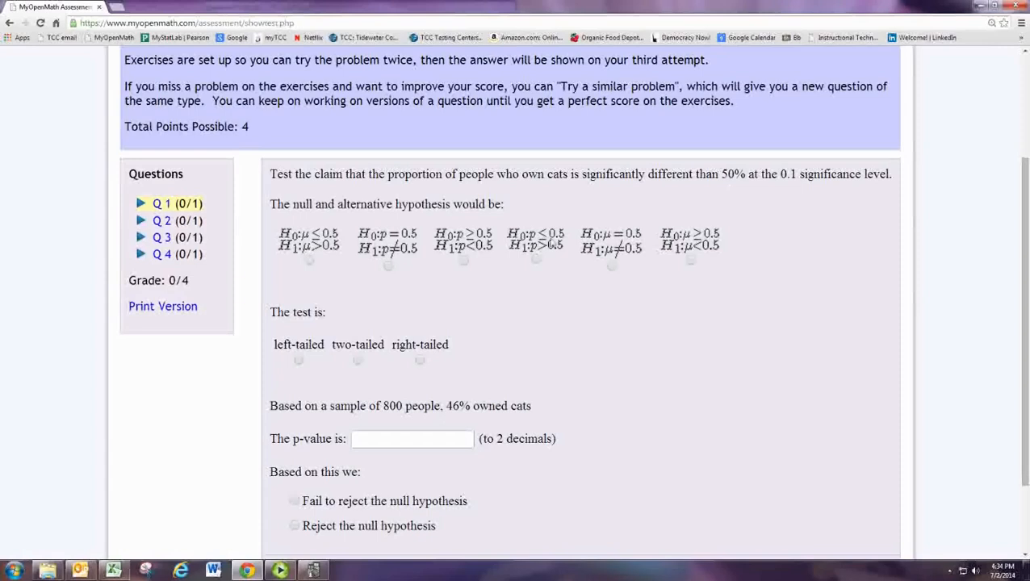
pyautogui.moveTo(390, 270)
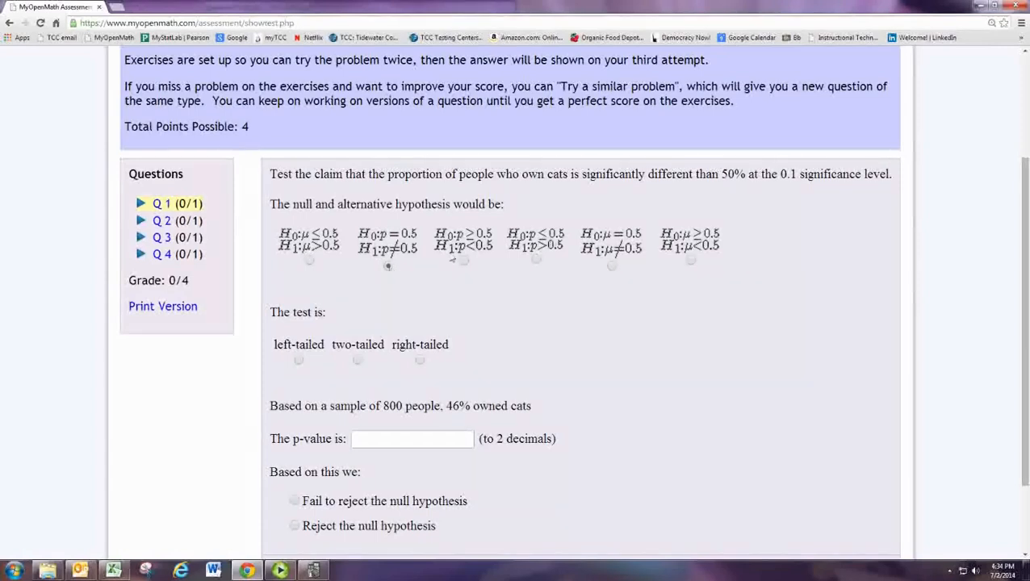
pyautogui.moveTo(489, 331)
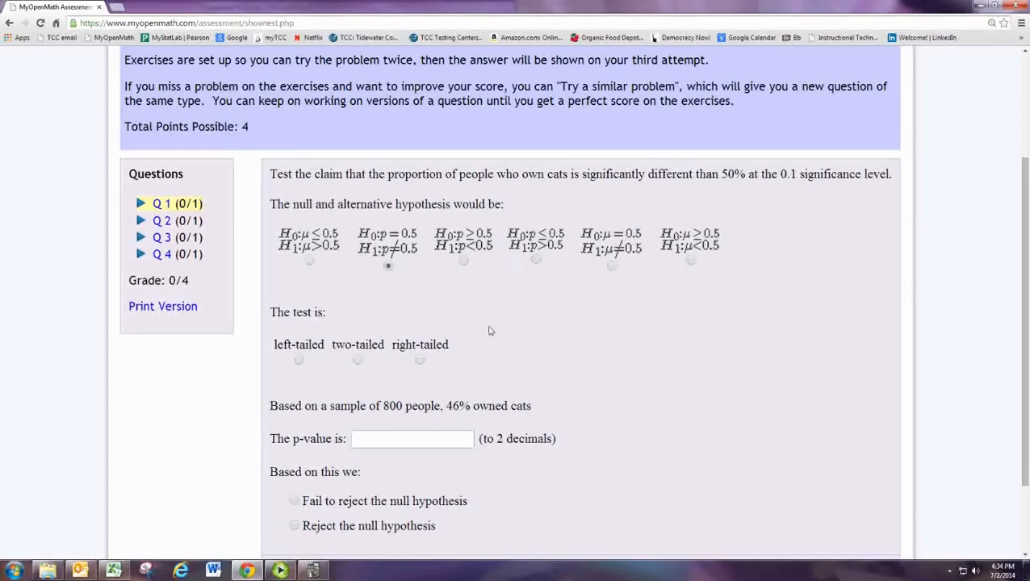
pyautogui.moveTo(401, 258)
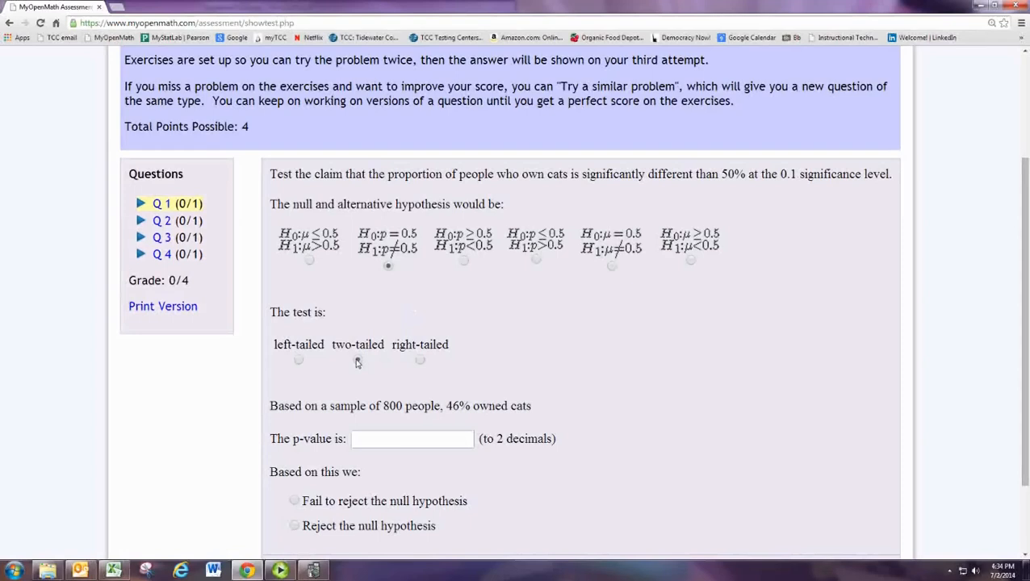
# Enter p0 = .5 with a ≠p0 alternative in the 1-PropZTest screen, leaving x to fill.
pyautogui.scroll(-3)
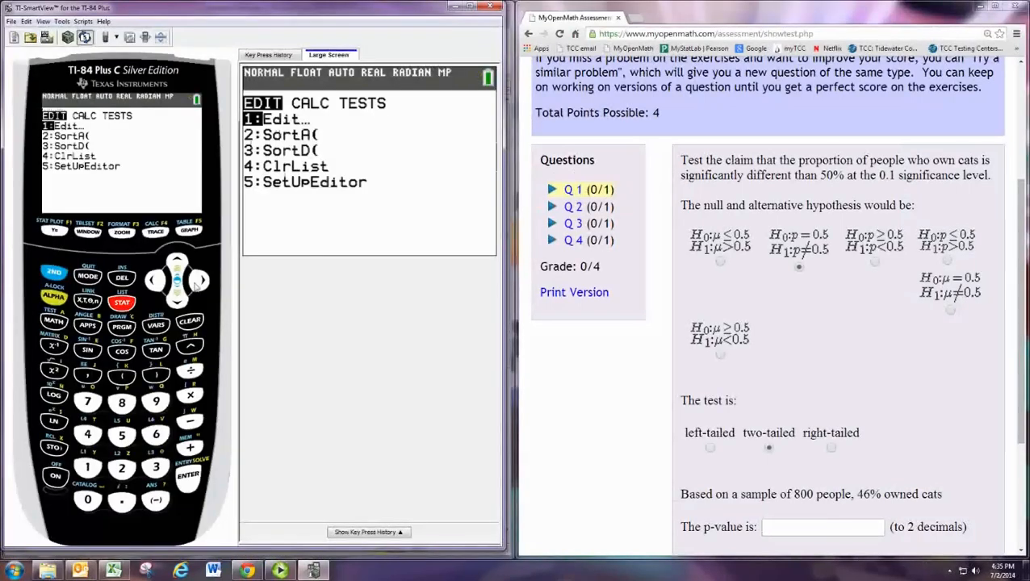
pyautogui.click(201, 280)
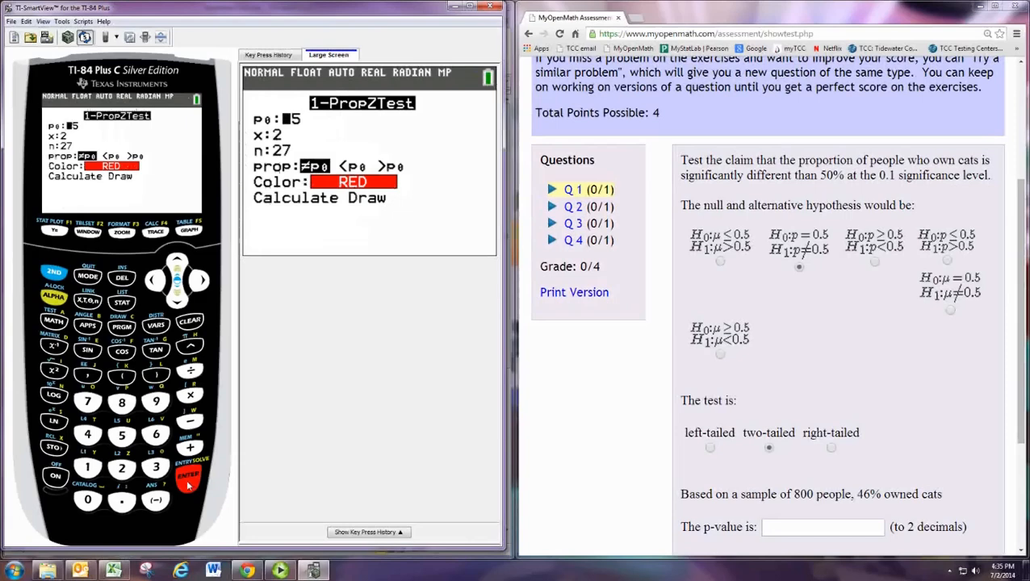
pyautogui.click(188, 475)
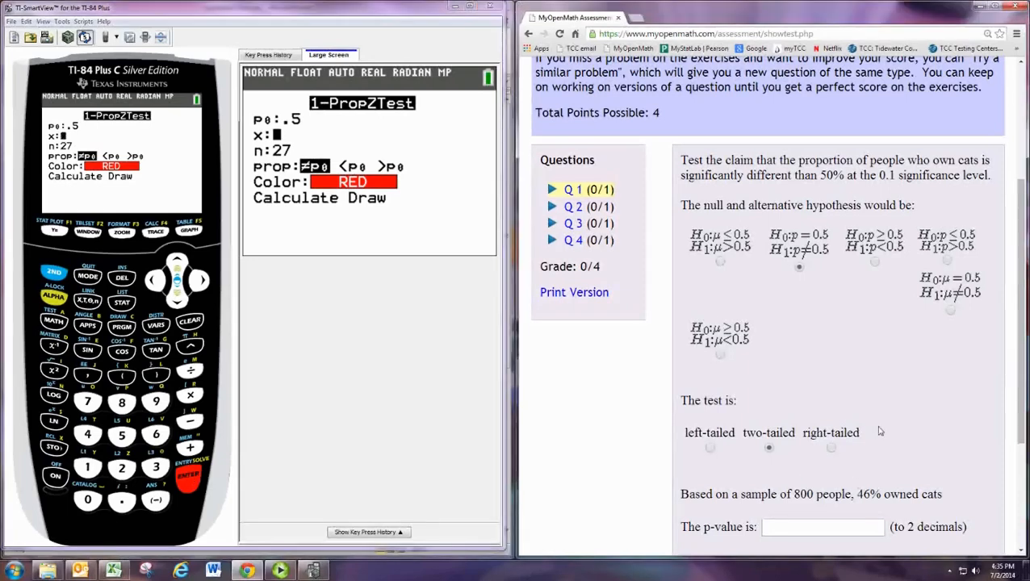
pyautogui.scroll(-3)
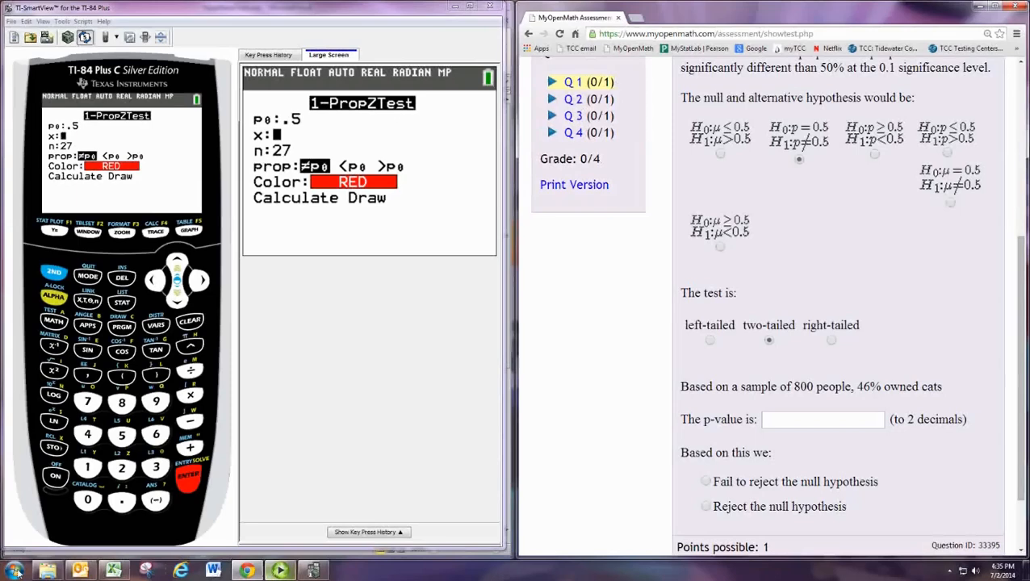
# Launch Windows Calculator from Start to compute 800 × 0.46 = 368.
pyautogui.click(12, 572)
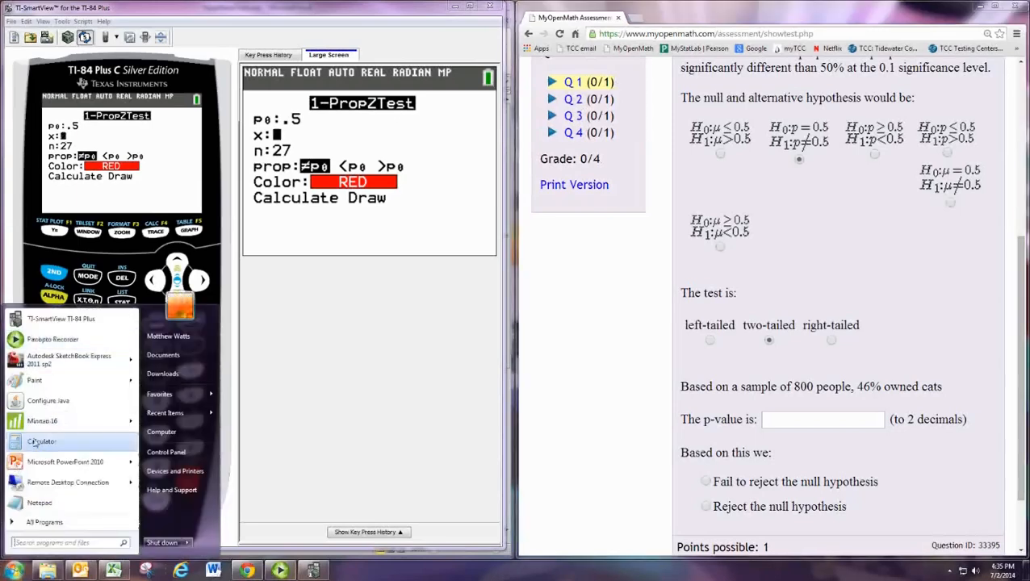
pyautogui.click(41, 442)
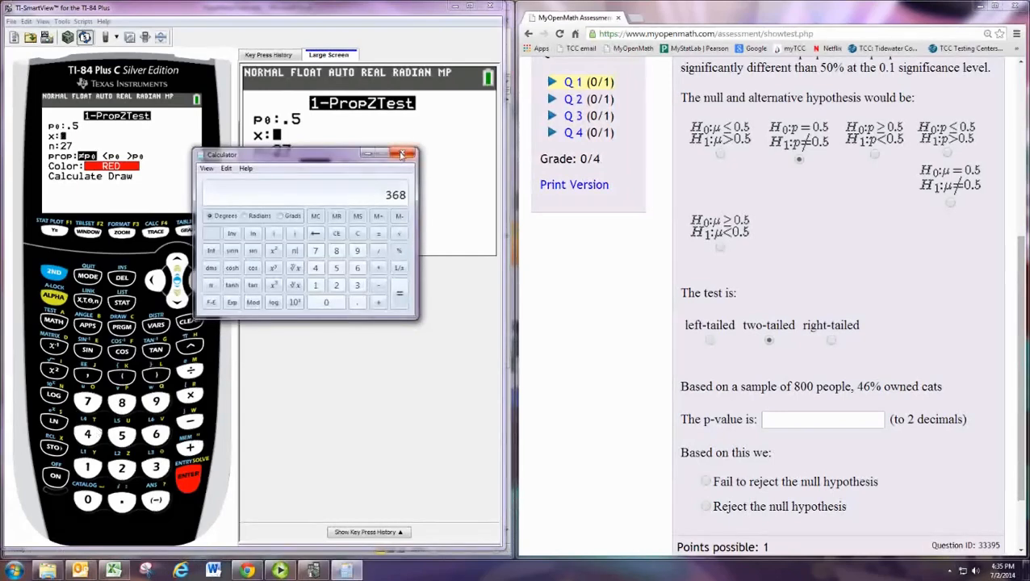
# Run 1-PropZTest with x = 368, n = 800, giving z = -2.2627417 and p = .0236515432.
pyautogui.click(404, 154)
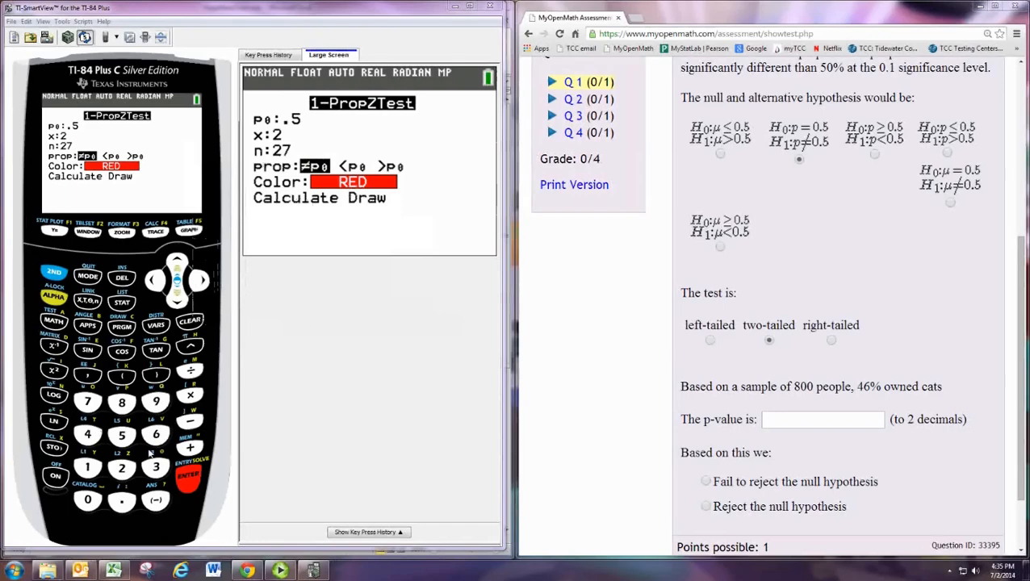
pyautogui.click(122, 402)
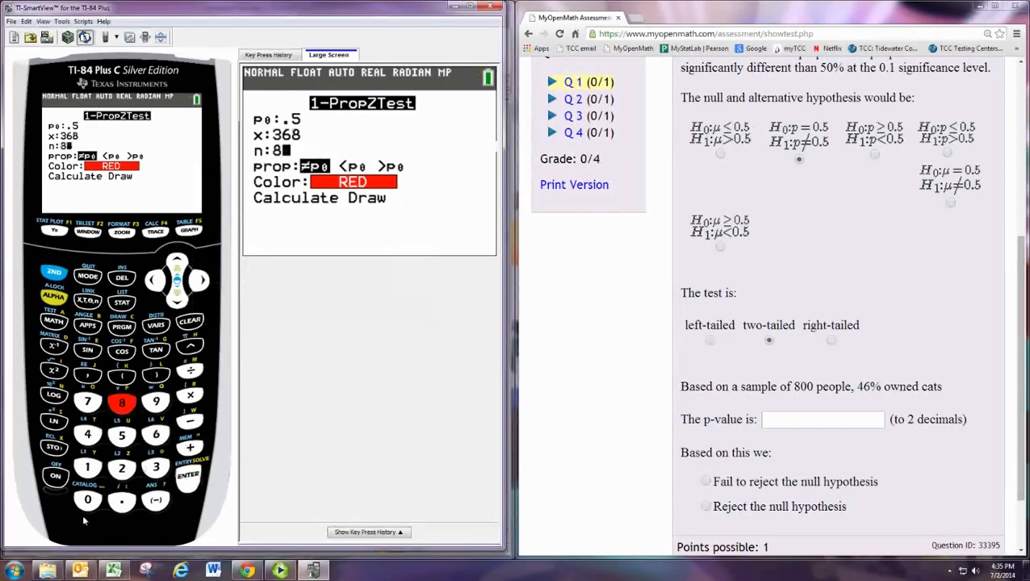
pyautogui.click(87, 499)
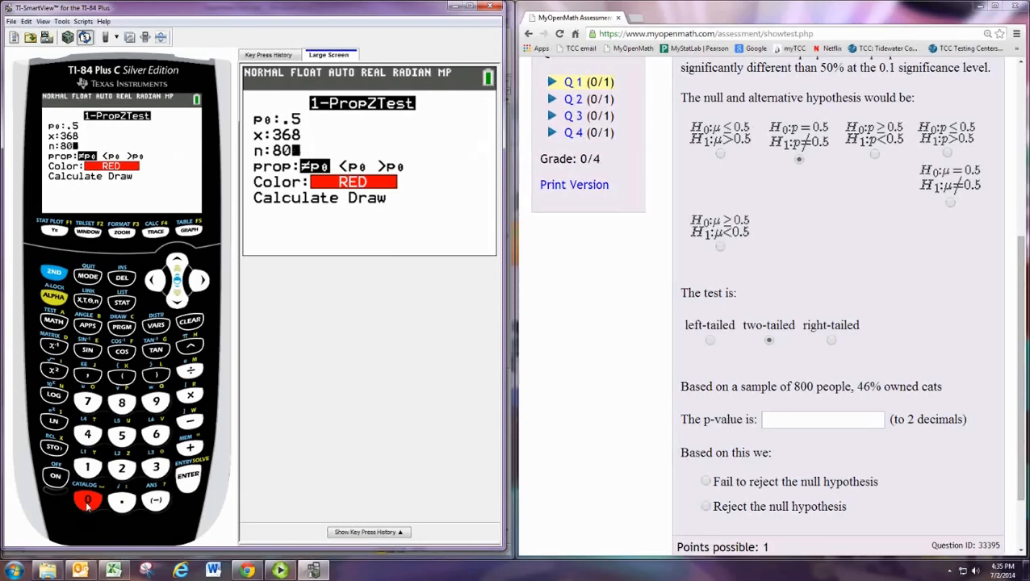
pyautogui.click(87, 499)
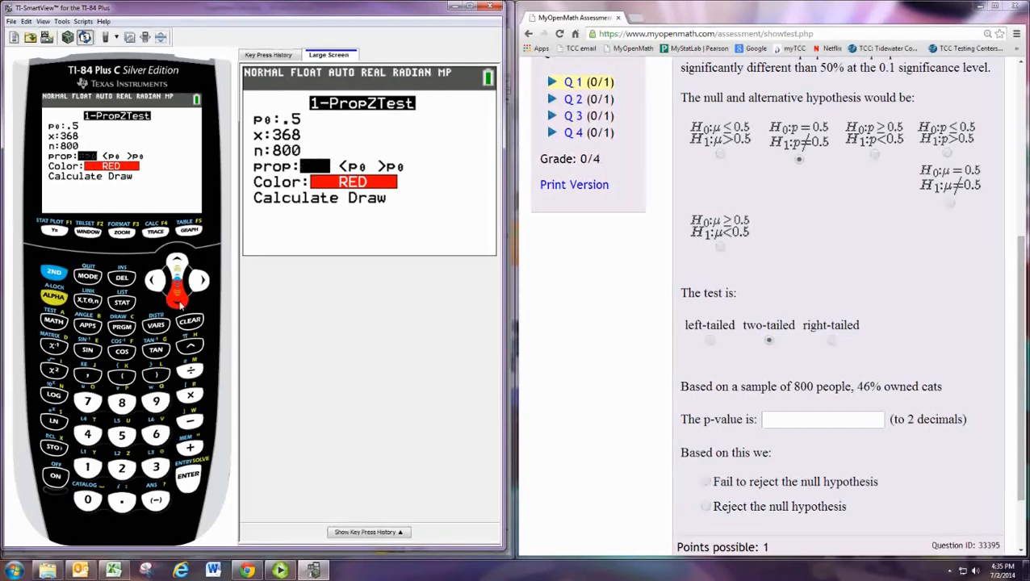
pyautogui.click(189, 474)
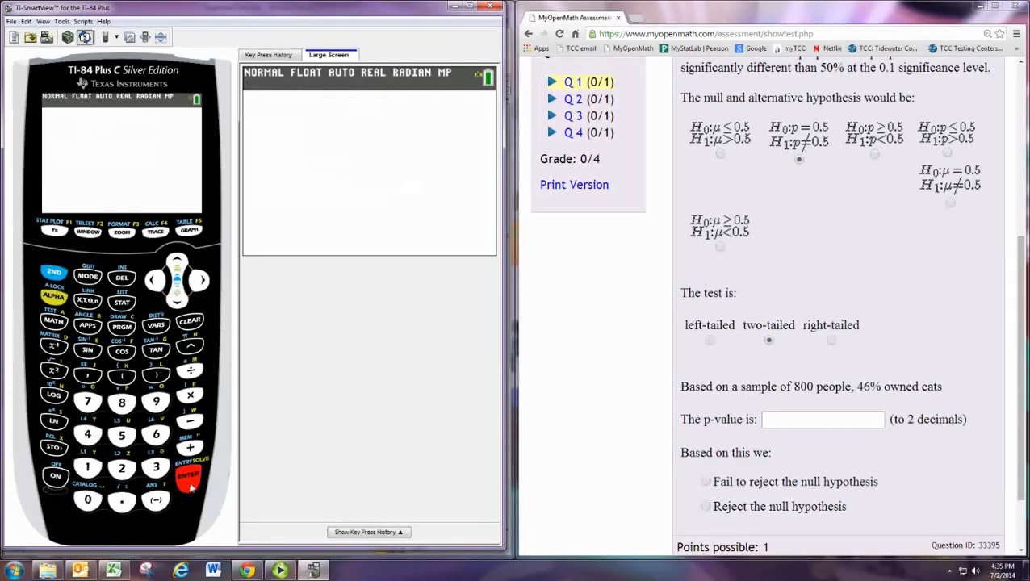
pyautogui.click(188, 474)
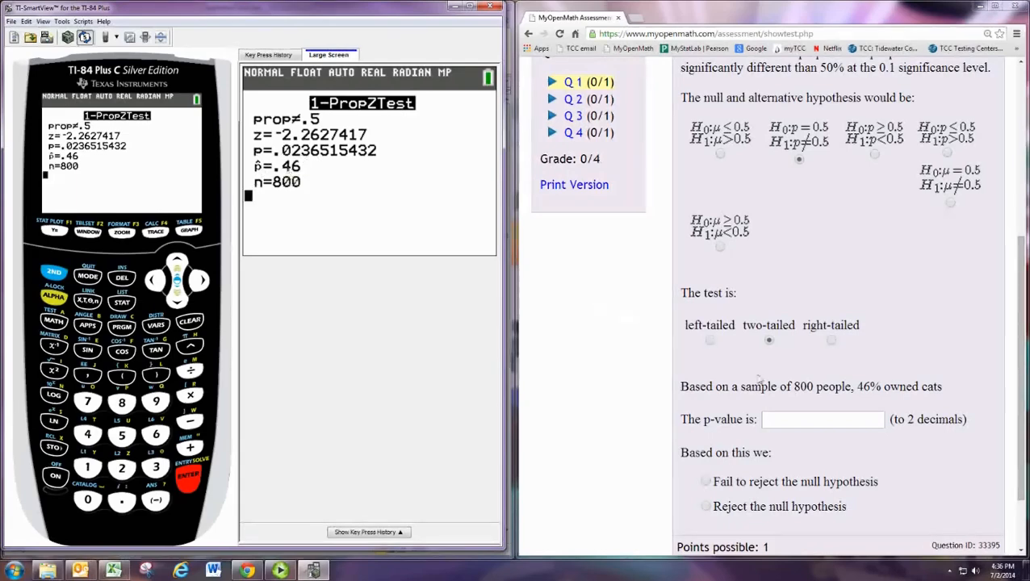
# Enter .02 as the p-value and choose to reject the null hypothesis.
pyautogui.click(822, 419)
pyautogui.write('.02')
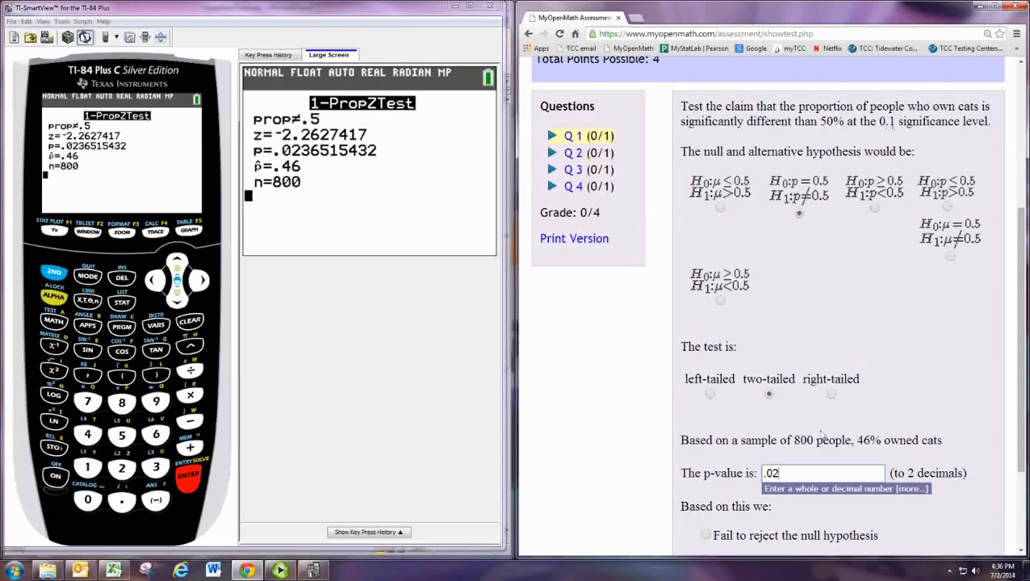
pyautogui.scroll(-3)
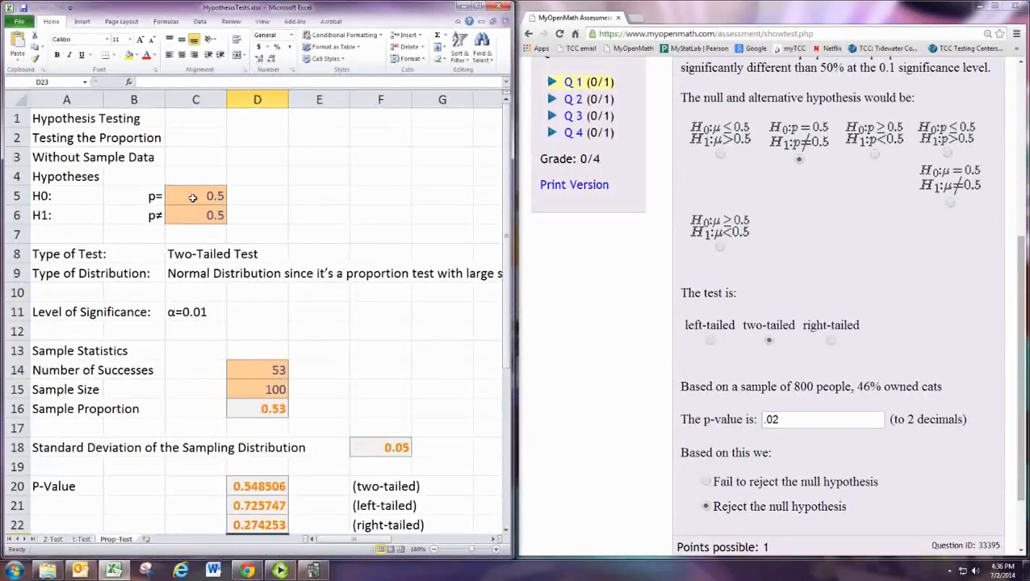
# Set the Prop-Test sheet's sample size in D15 to 800 after checking C6 and the proportion formula.
pyautogui.click(196, 215)
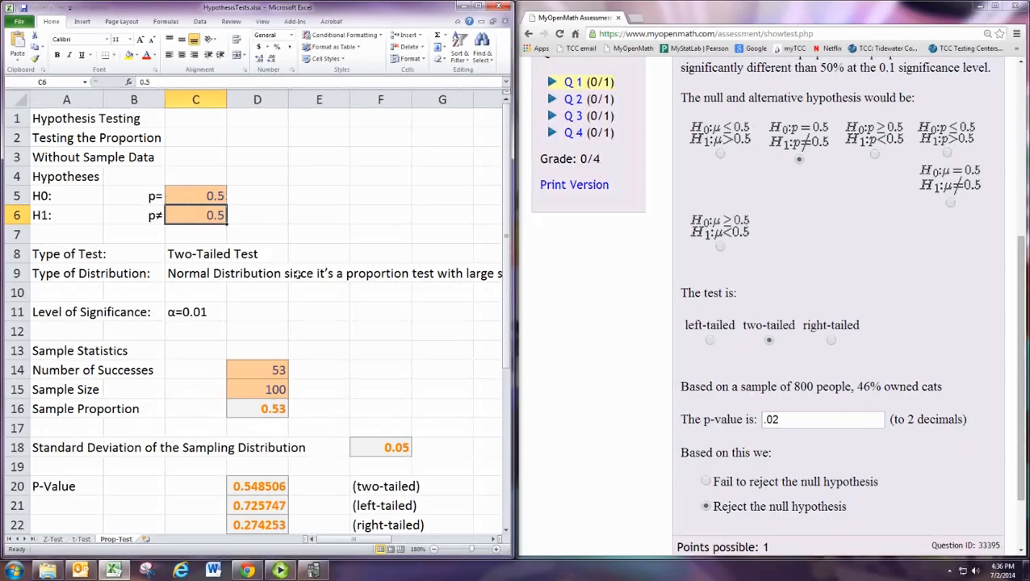
pyautogui.scroll(-3)
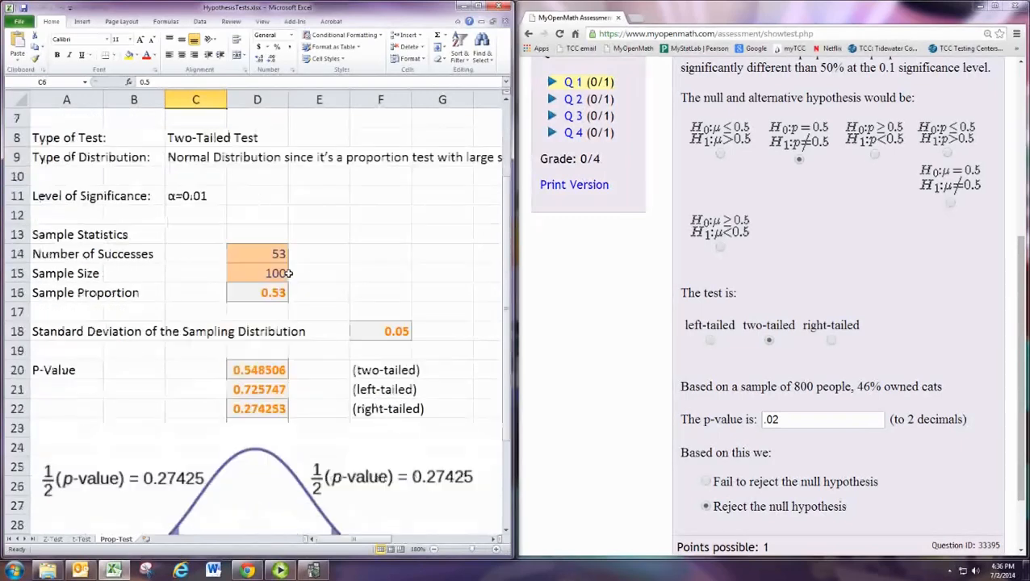
pyautogui.click(256, 254)
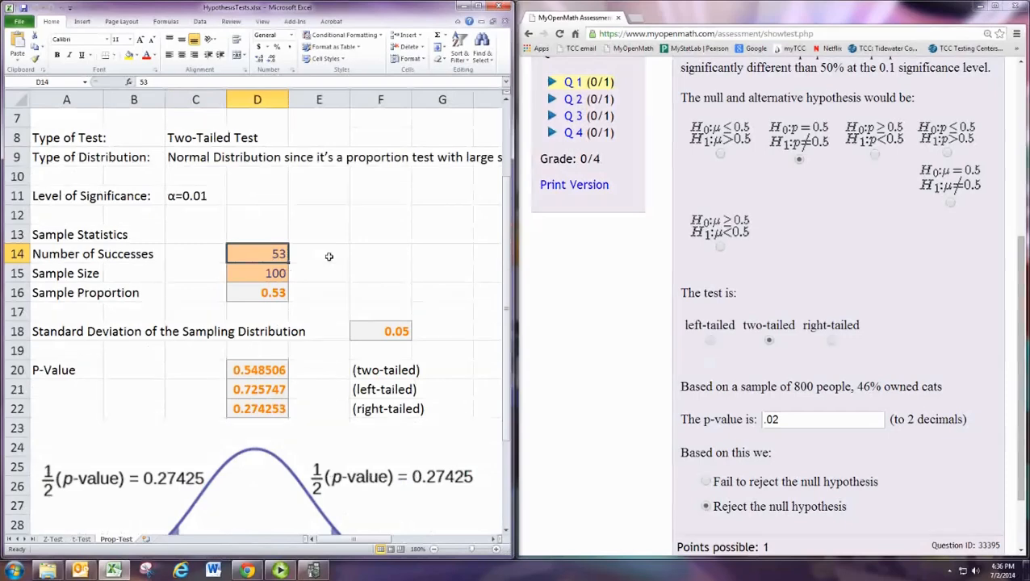
pyautogui.click(257, 273)
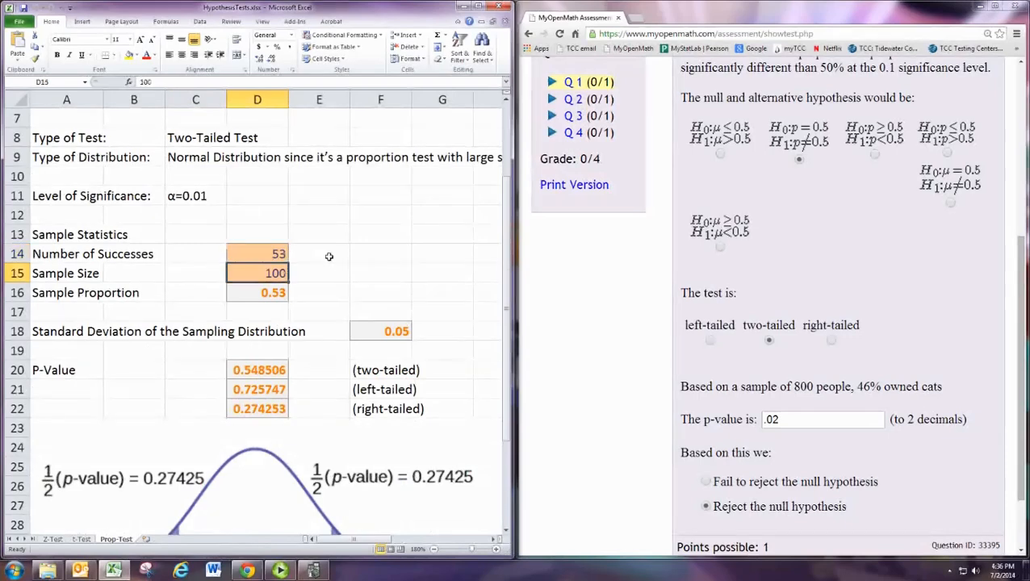
pyautogui.write('800')
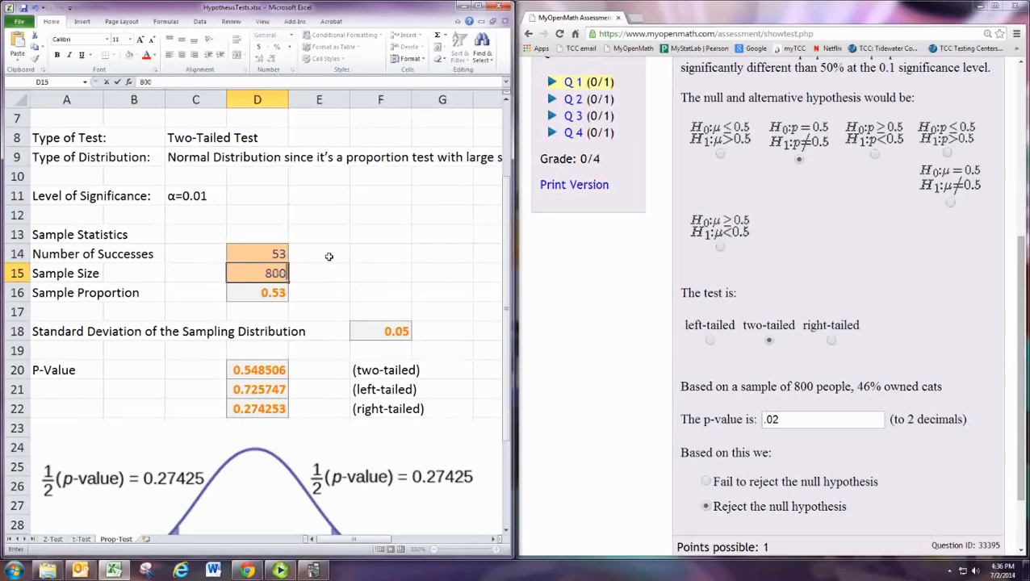
pyautogui.press('Return')
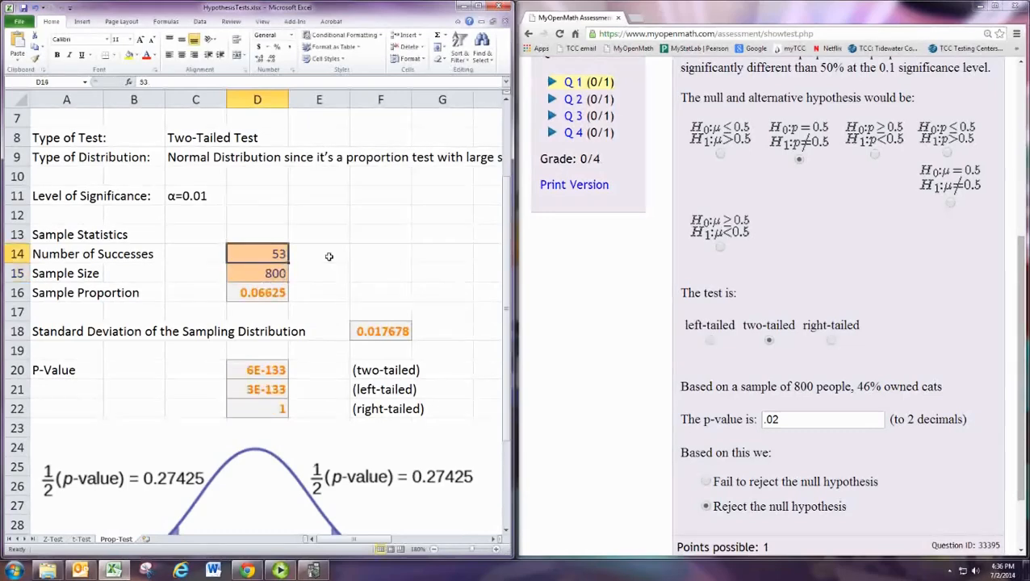
pyautogui.click(257, 293)
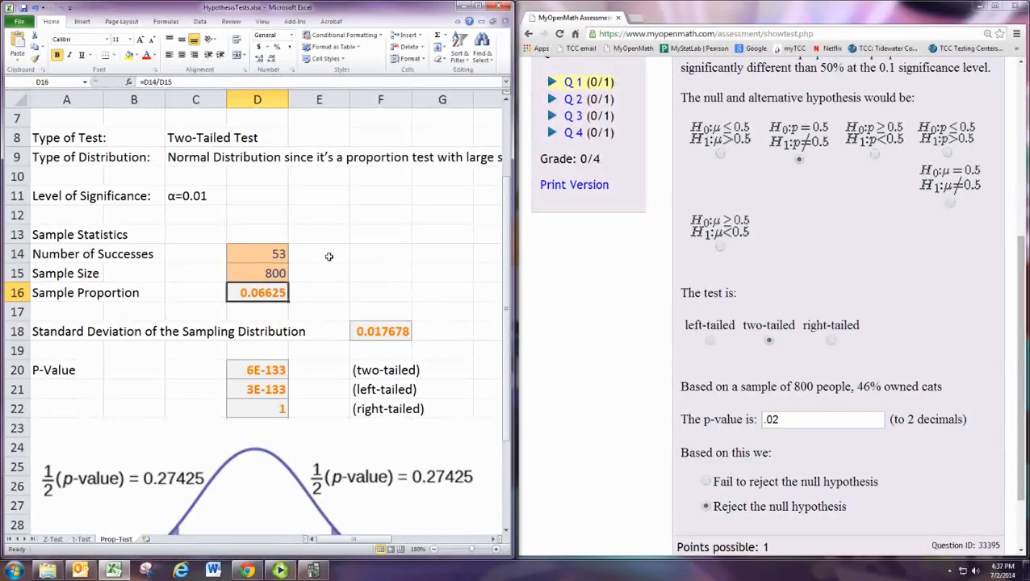
# Set successes to =800*.46 (368) and α=0.1, giving a two-tailed p-value of 0.023652.
pyautogui.click(258, 253)
pyautogui.write('=8')
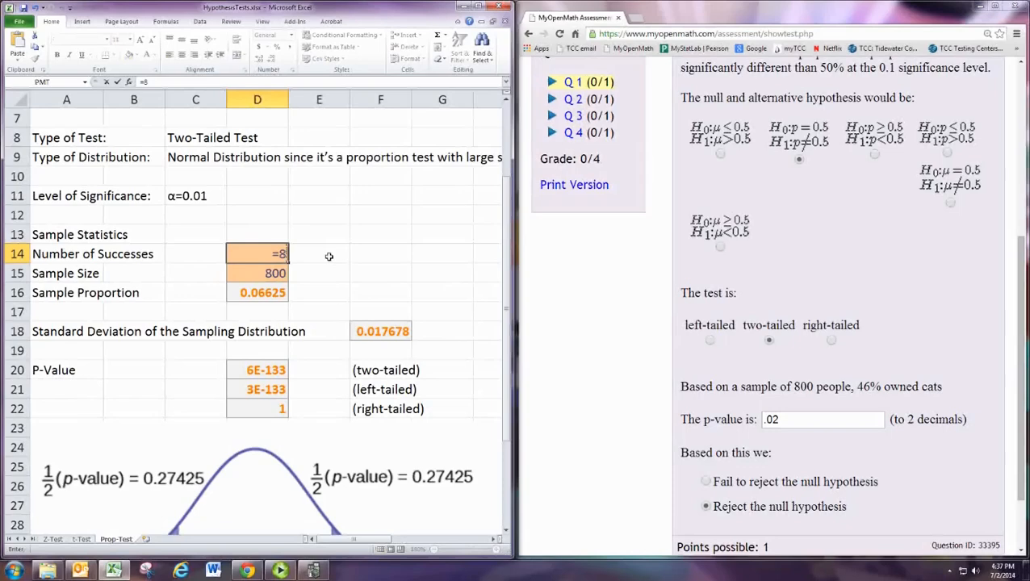
pyautogui.write('00')
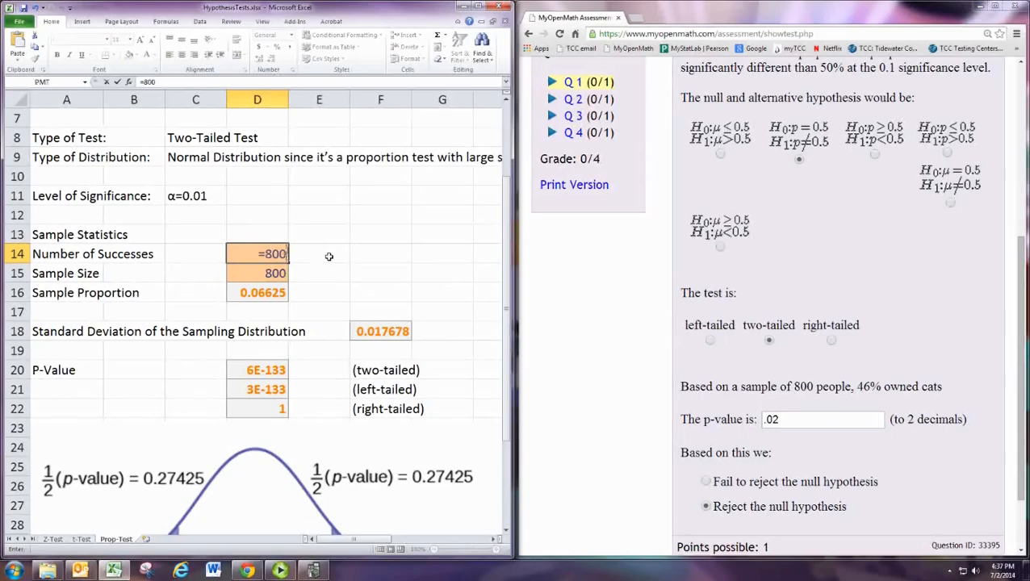
pyautogui.press('Return')
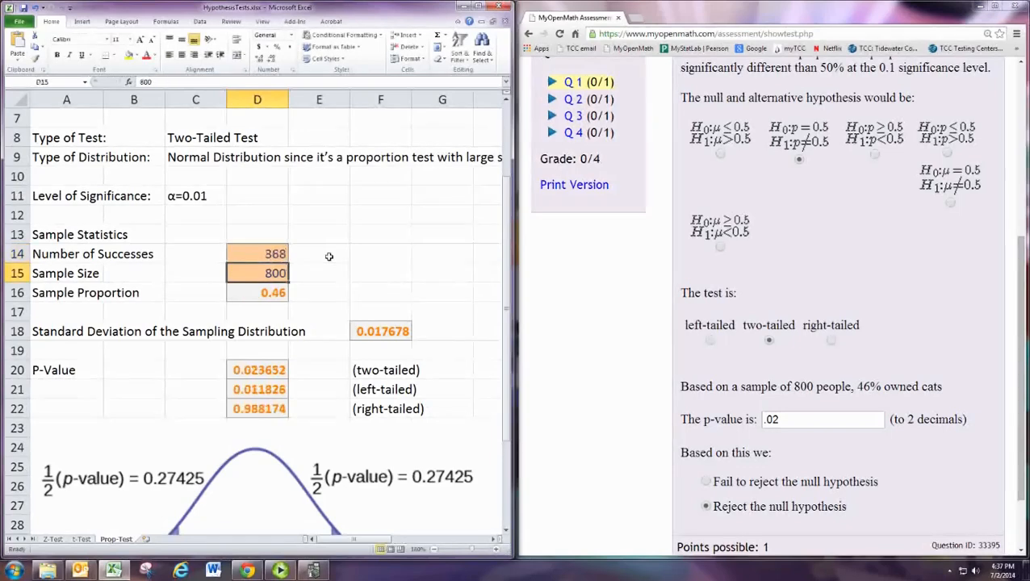
pyautogui.click(257, 331)
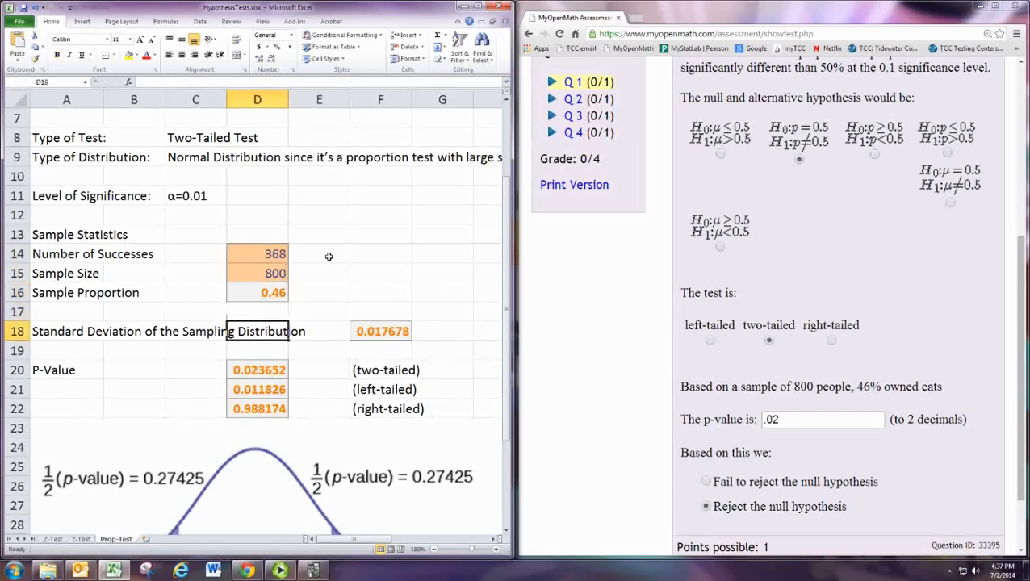
pyautogui.click(195, 195)
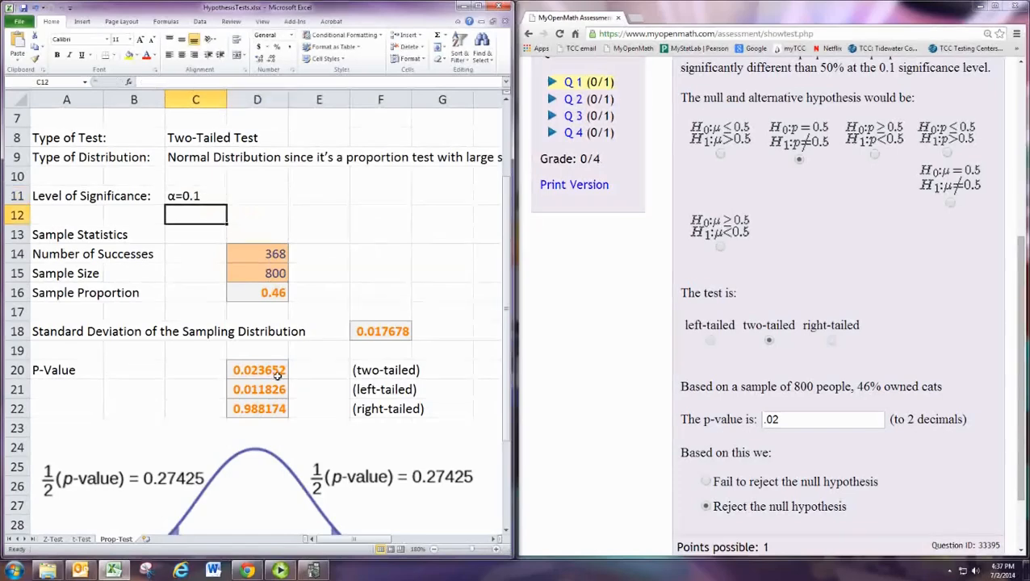
pyautogui.click(259, 370)
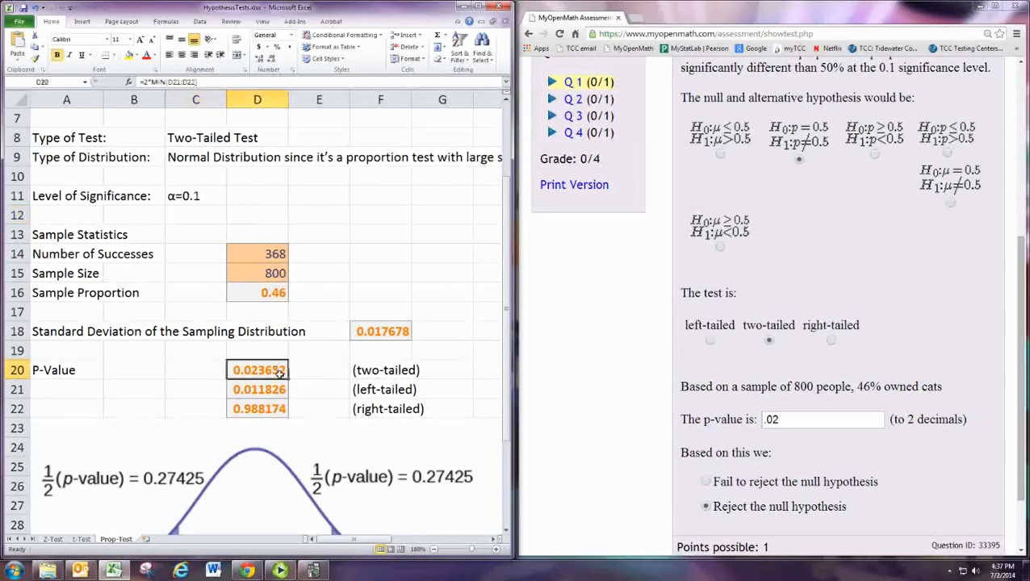